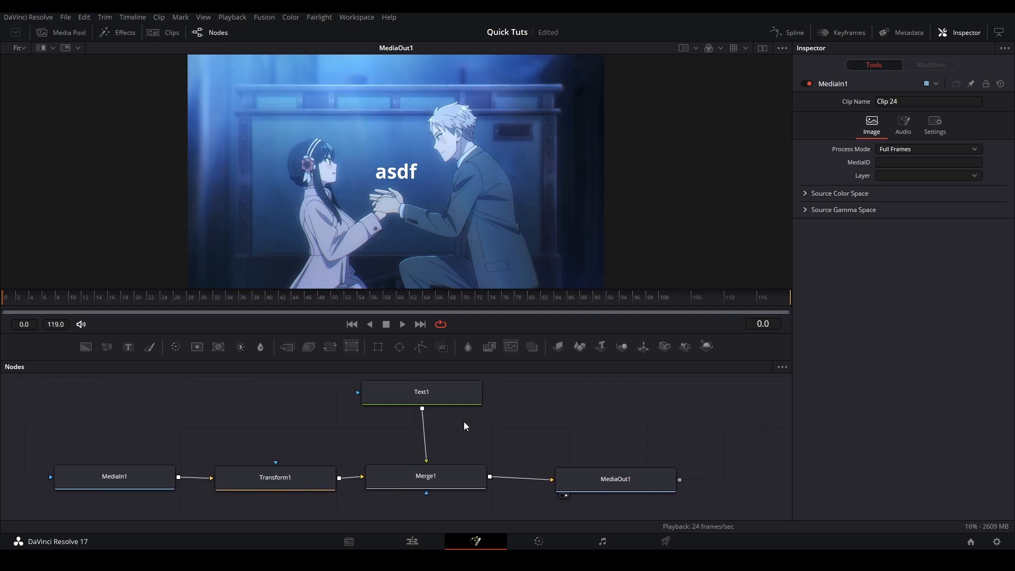
Step: Play the Quintessential Quintuplets AMV on YouTube as a parallax example
left_click(274, 477)
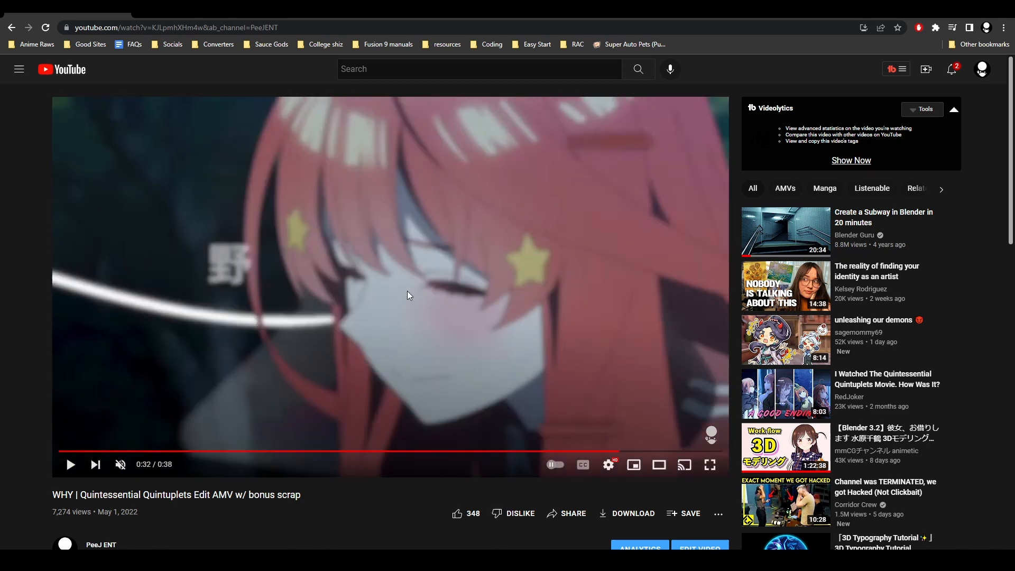
mouse_move(350, 245)
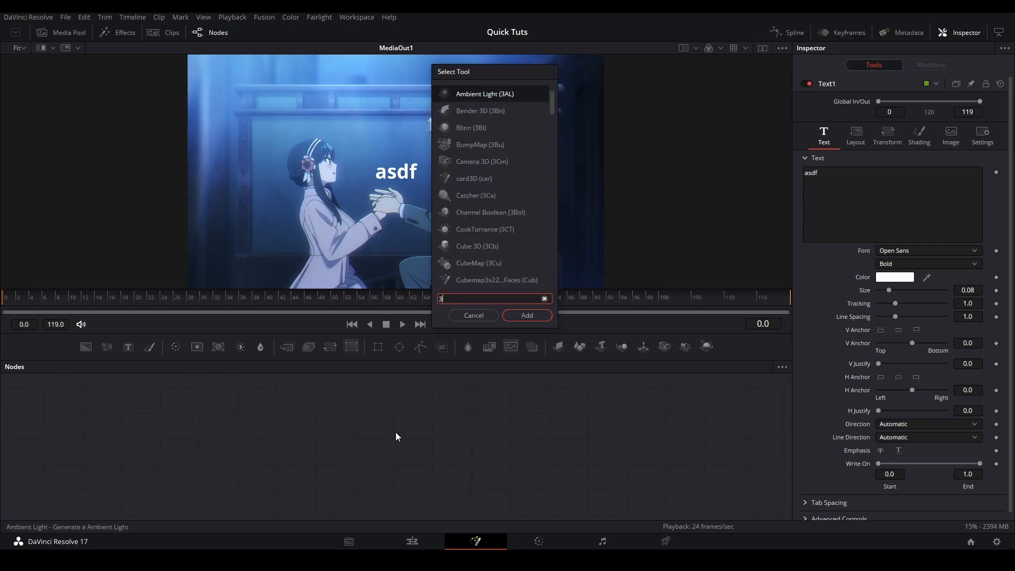
Step: Inspect the CameraTransform in the 3D comp, then paste an instance of Transform1
left_click(527, 318)
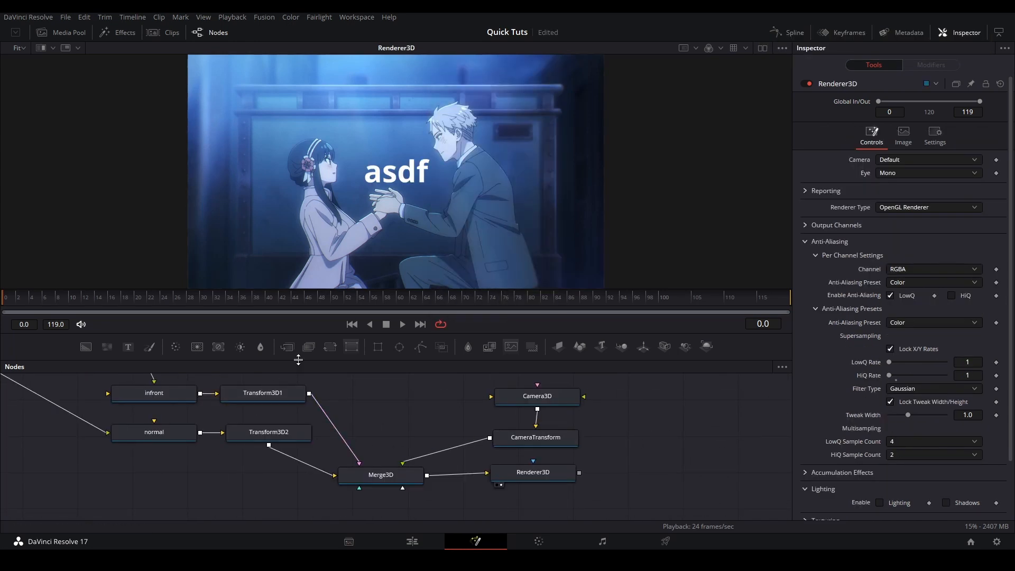
mouse_move(337, 140)
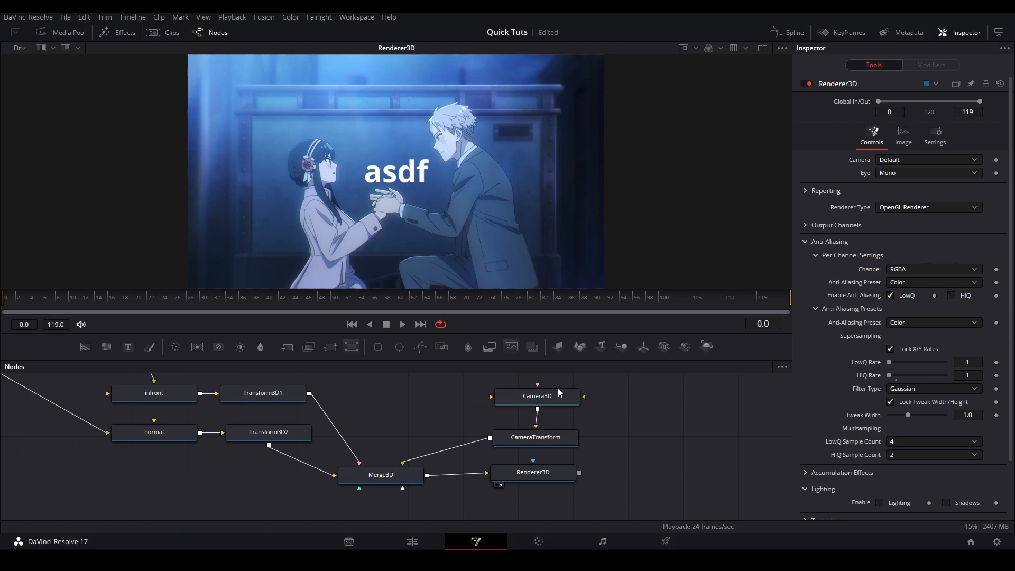
left_click(536, 438)
type("0.28")
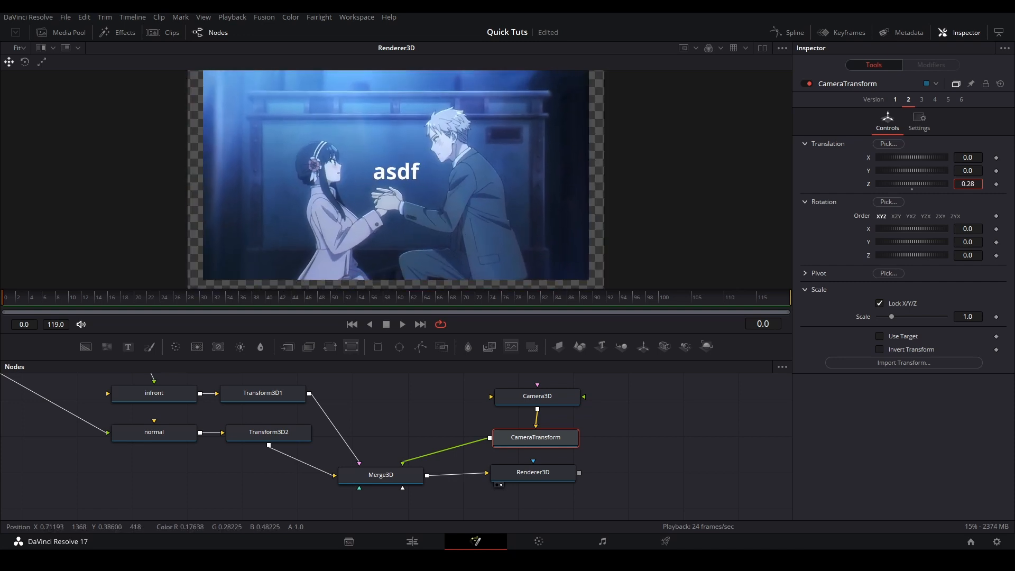
left_click(381, 475)
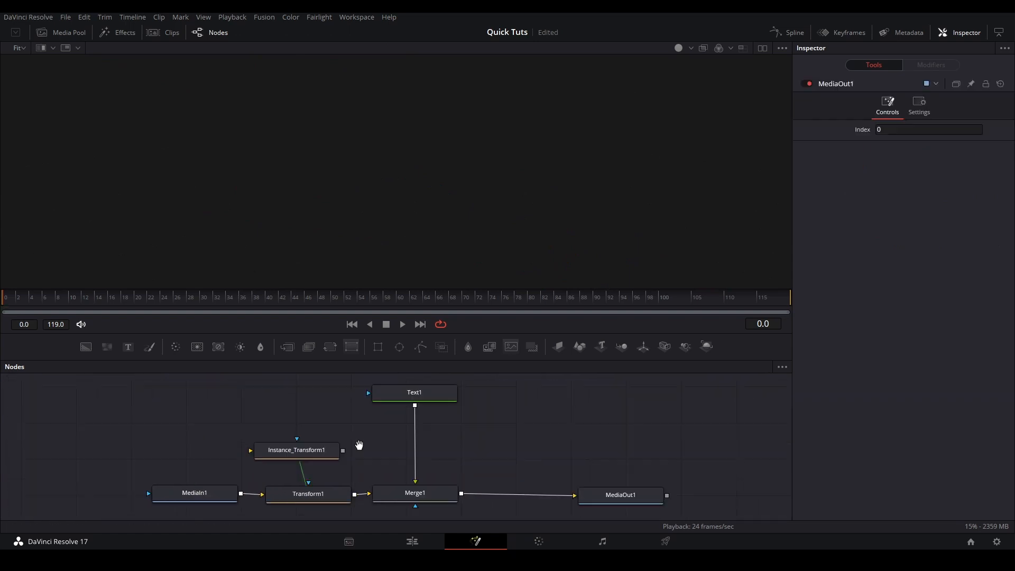
Step: Insert Instance_Transform1 before Merge1, add Transform2, and an instance after Merge1 with Center X 0.419
left_click(619, 495)
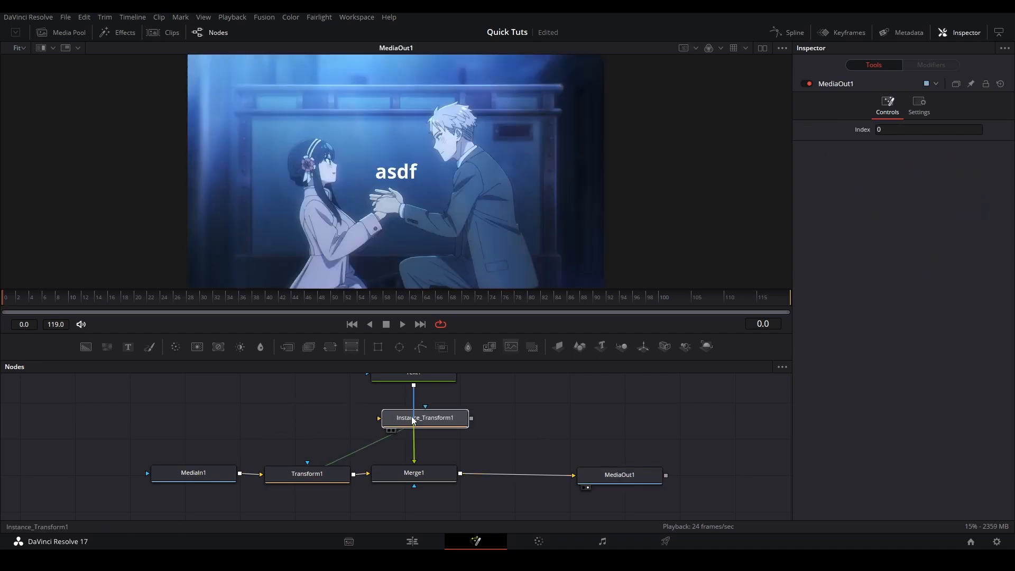
left_click(307, 473)
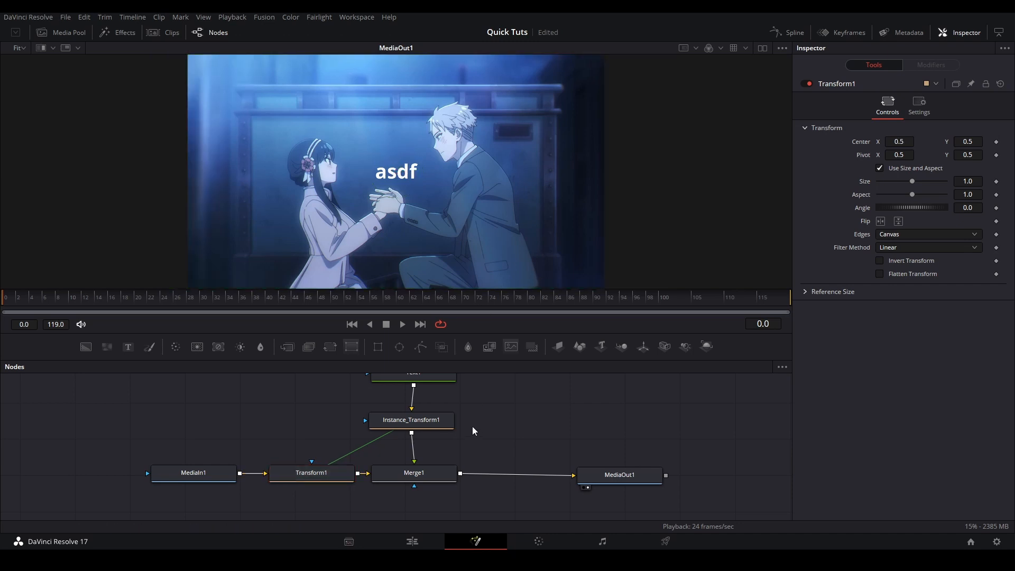
left_click(410, 419)
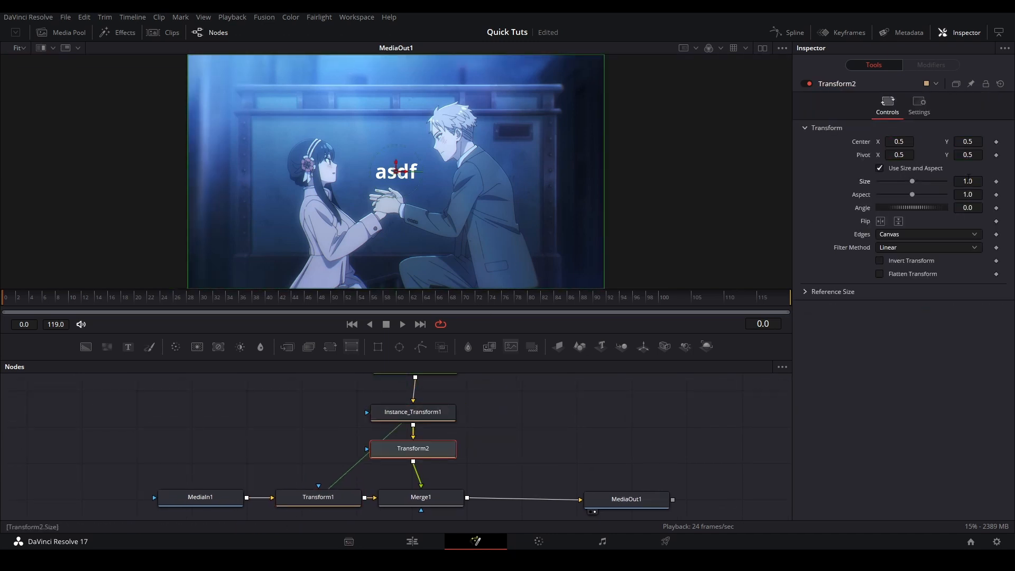
left_click(317, 497)
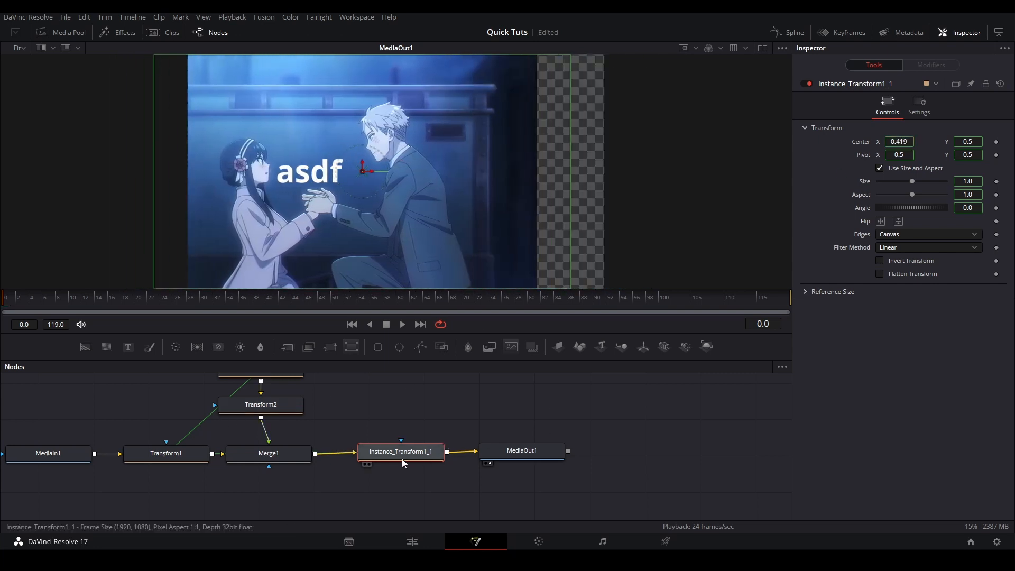
left_click(412, 542)
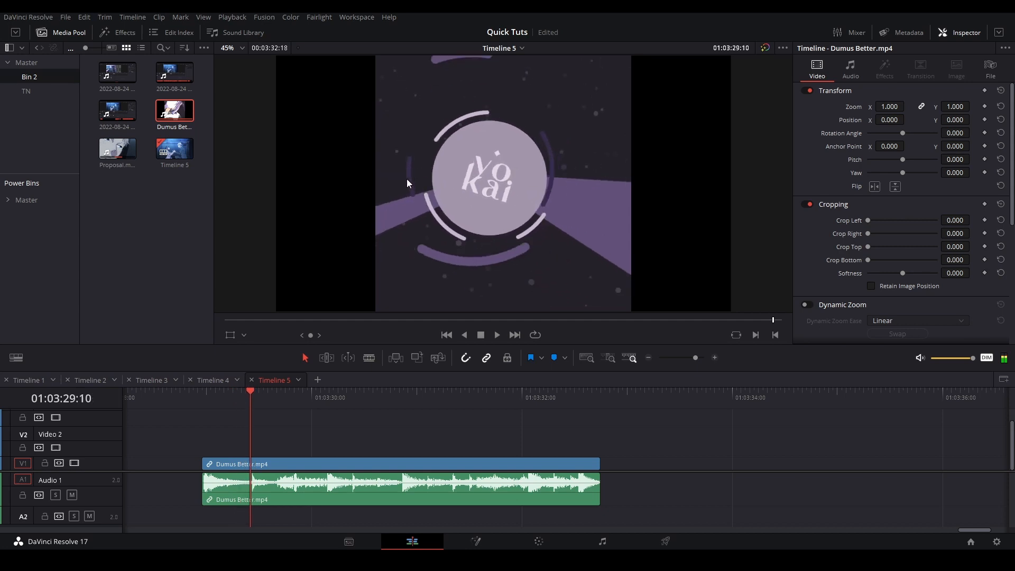
Step: Step the Dumus Better.mp4 clip forward a frame to preview the Yokai logo
key("Right")
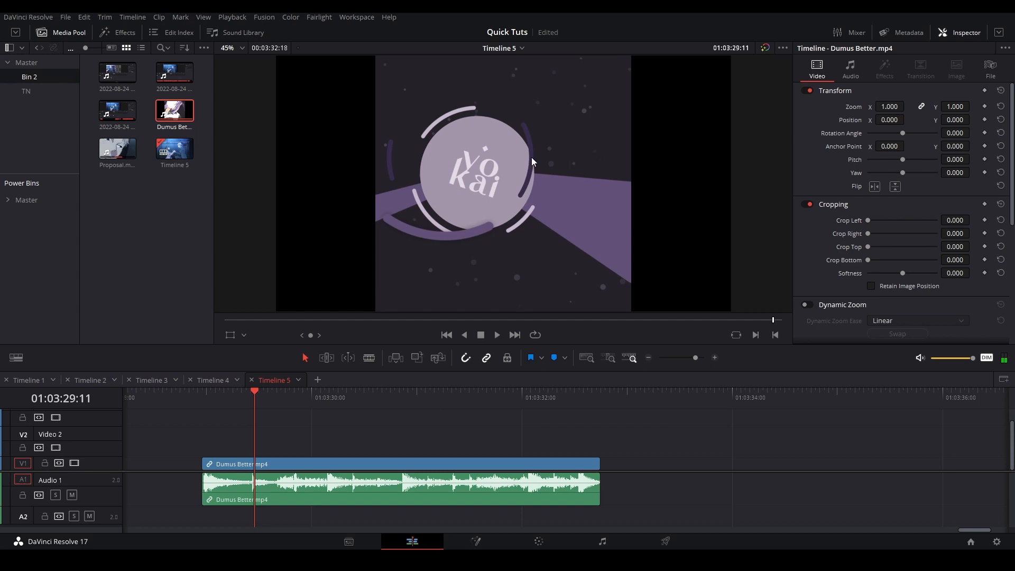